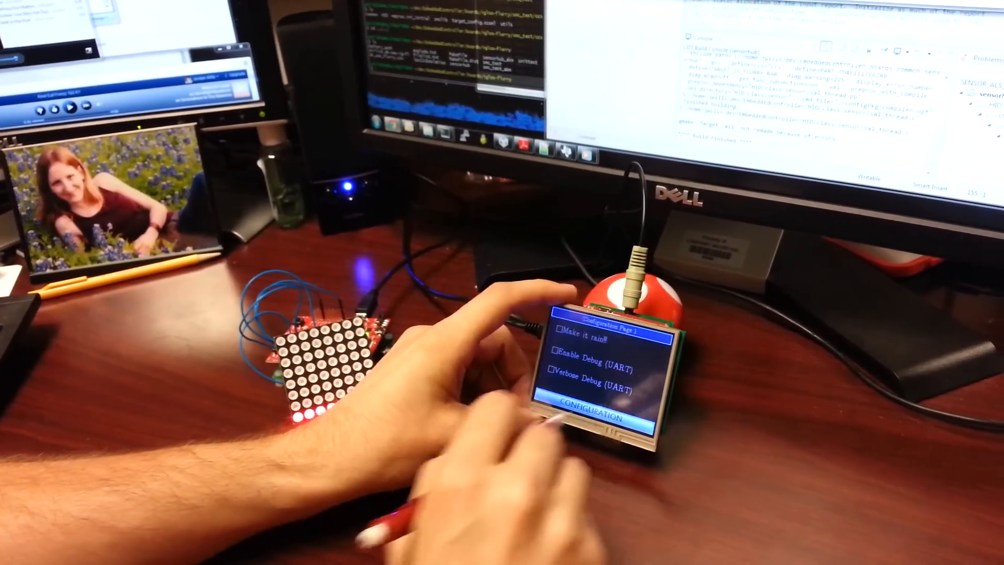
Step: Check the 'Make it rain!' option and go to Configuration Page 2 with drop-frequency settings
left_click(558, 332)
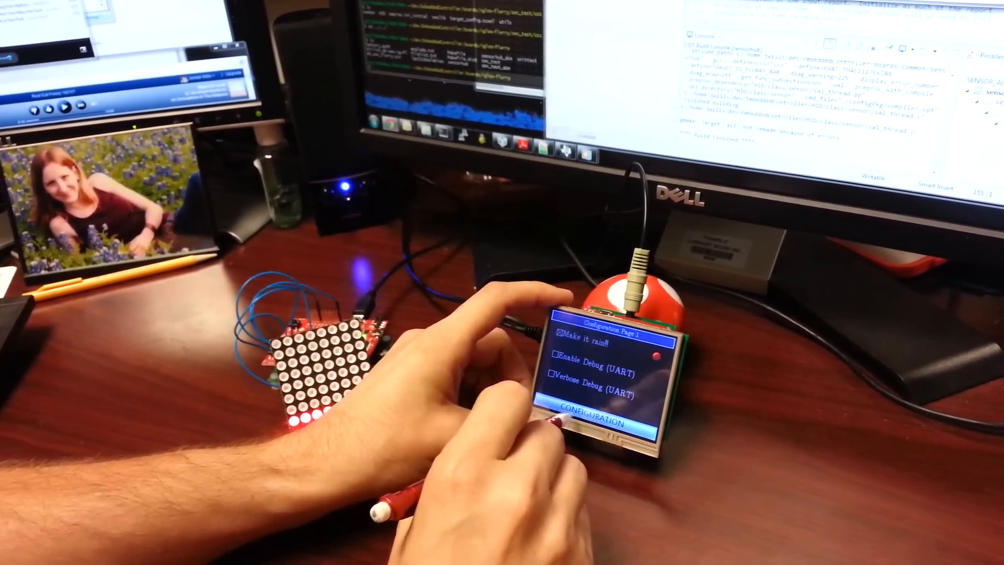
left_click(594, 422)
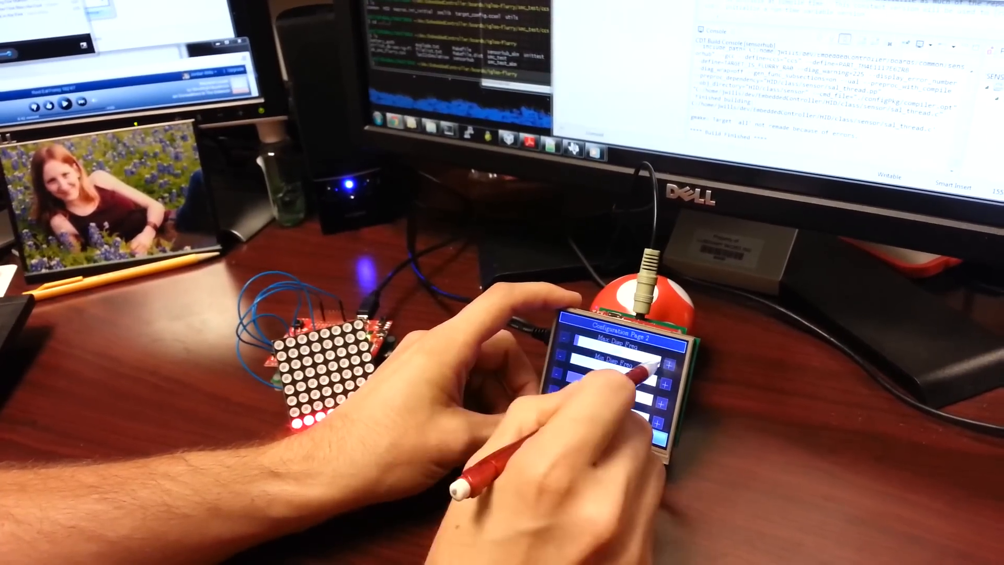